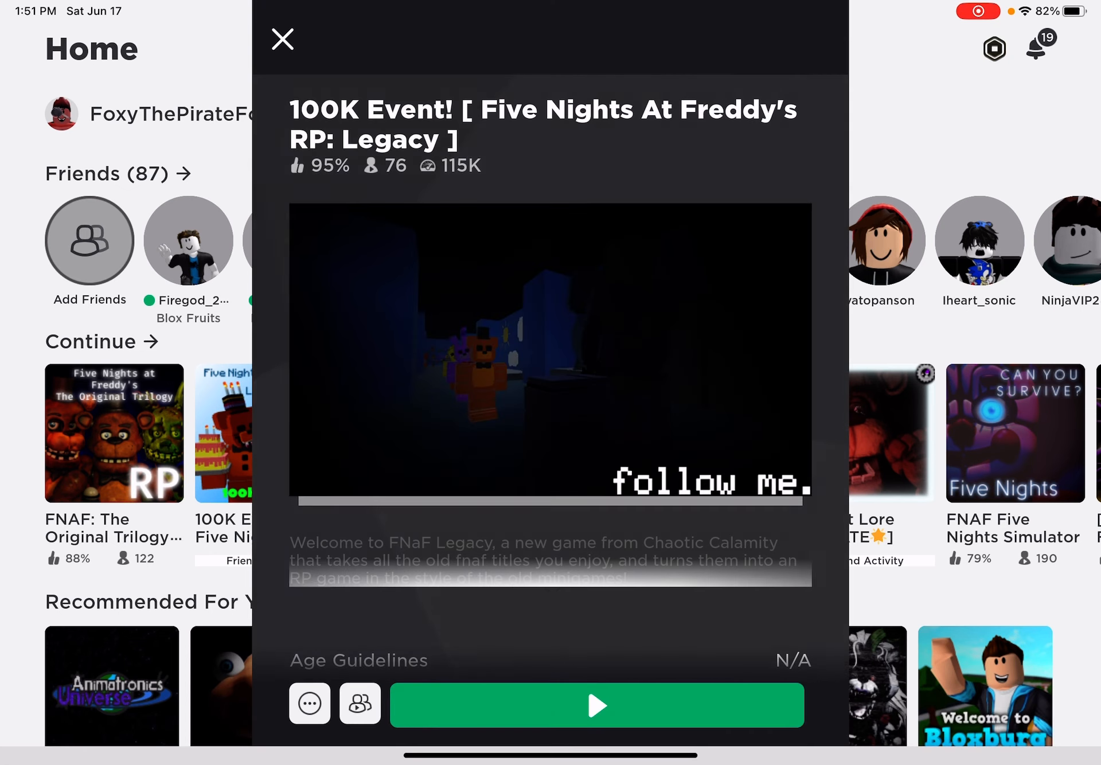
# Dismiss the 100K Event popup and view the FNAF: The Original Trilogy Roleplay details
pyautogui.click(282, 39)
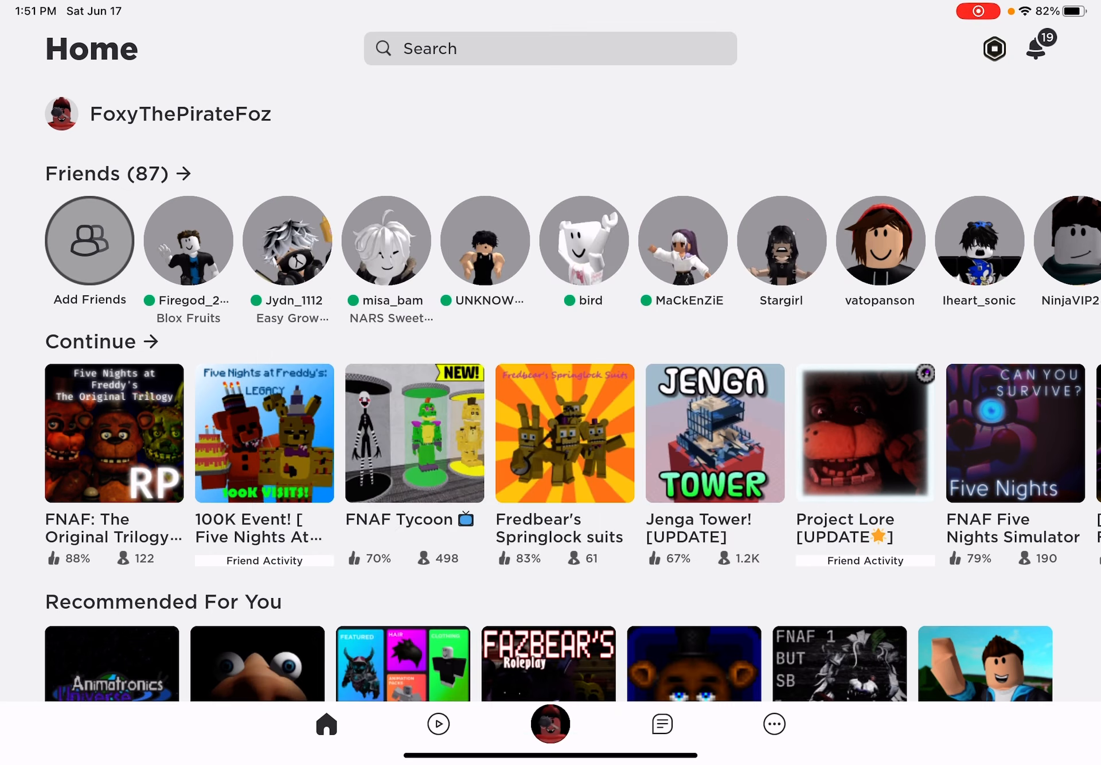
pyautogui.click(113, 432)
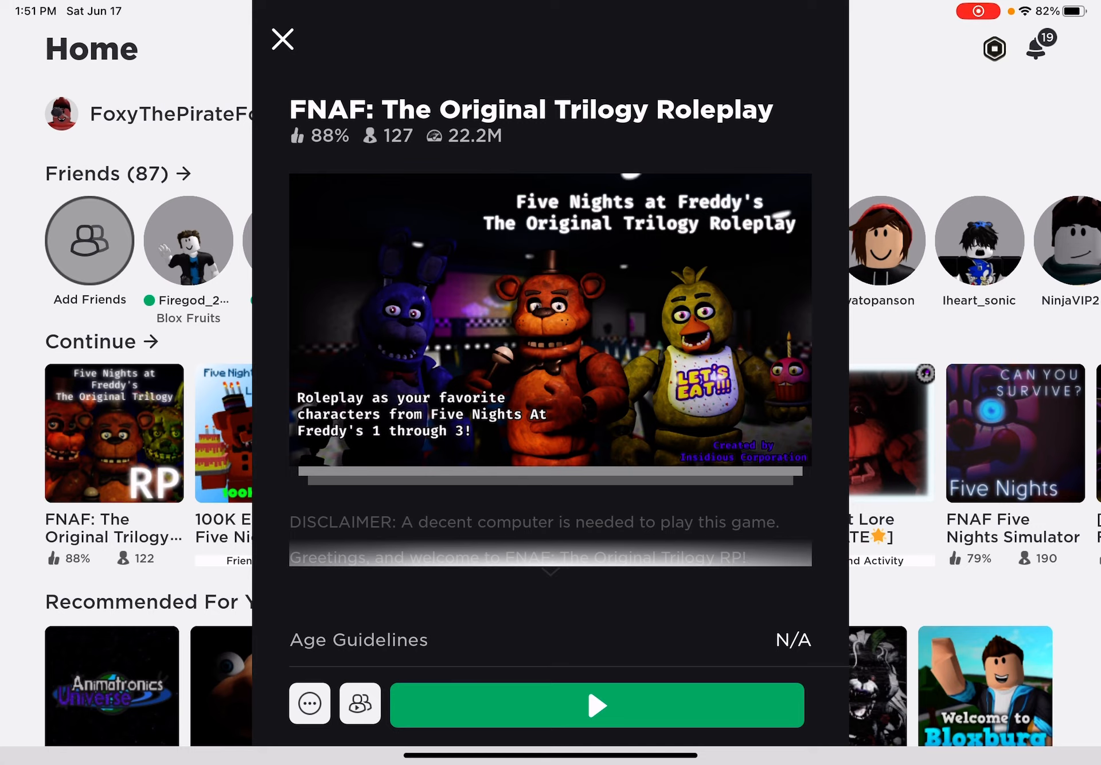
pyautogui.scroll(-3)
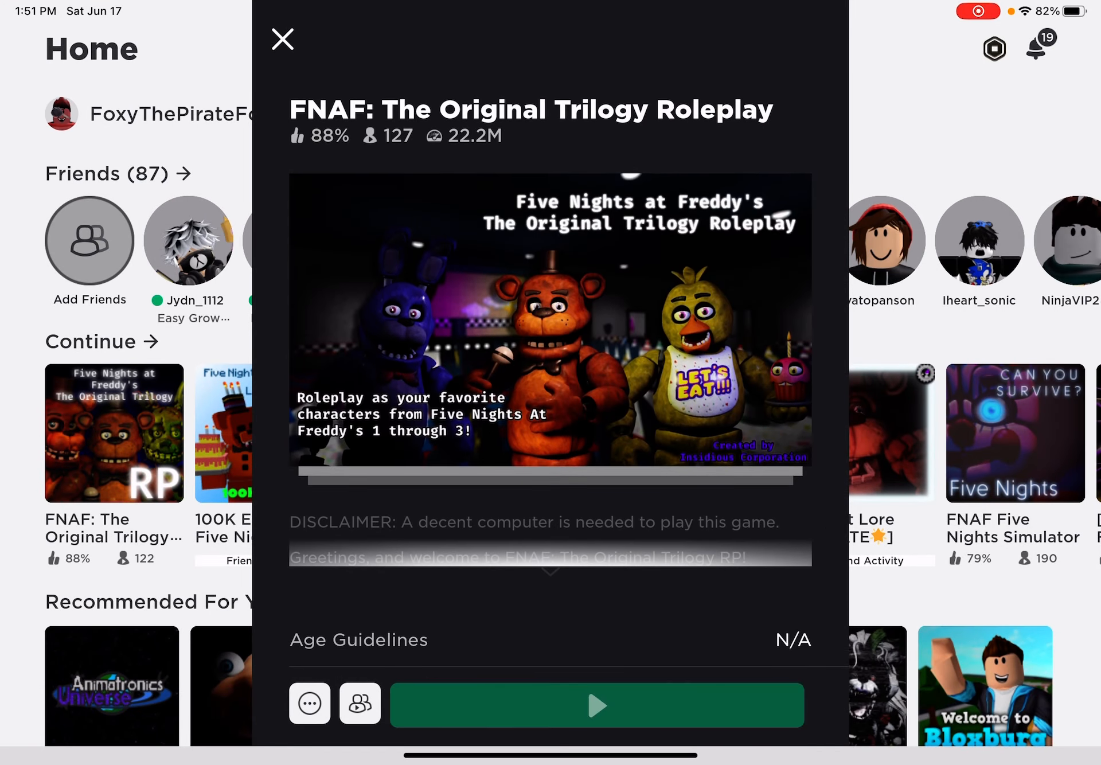
# Join the FNAF roleplay world and look around the dark street toward the green-lit spot
pyautogui.click(596, 704)
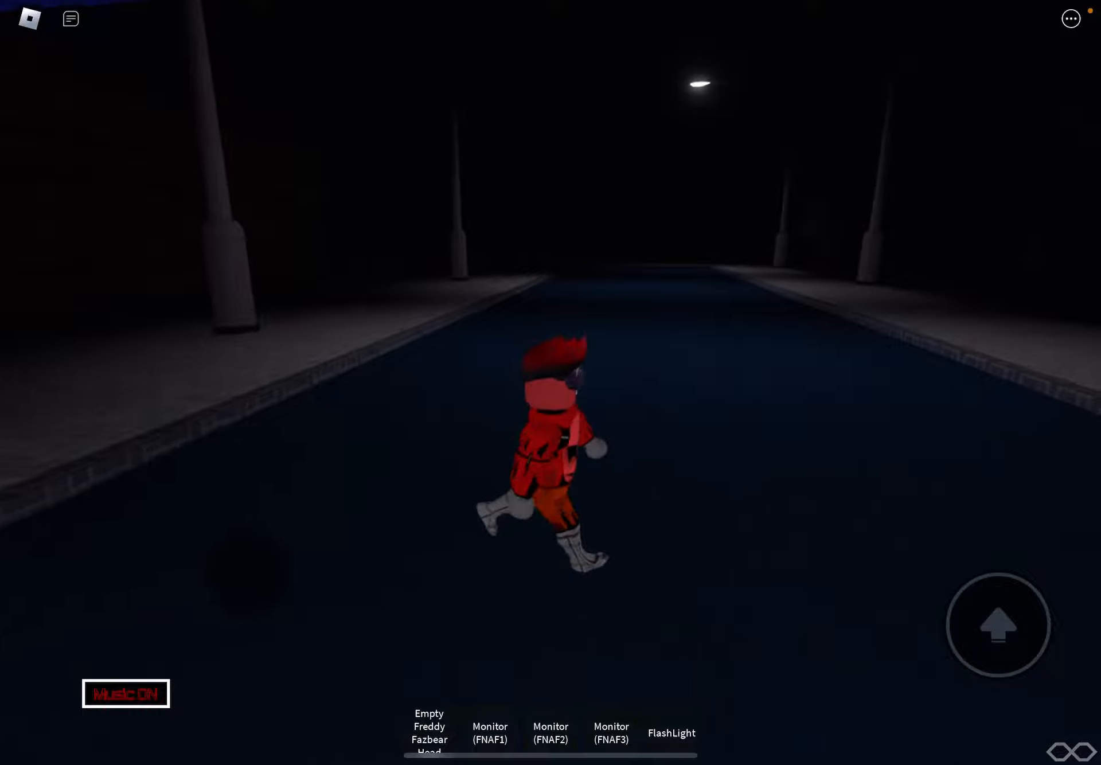
pyautogui.click(672, 733)
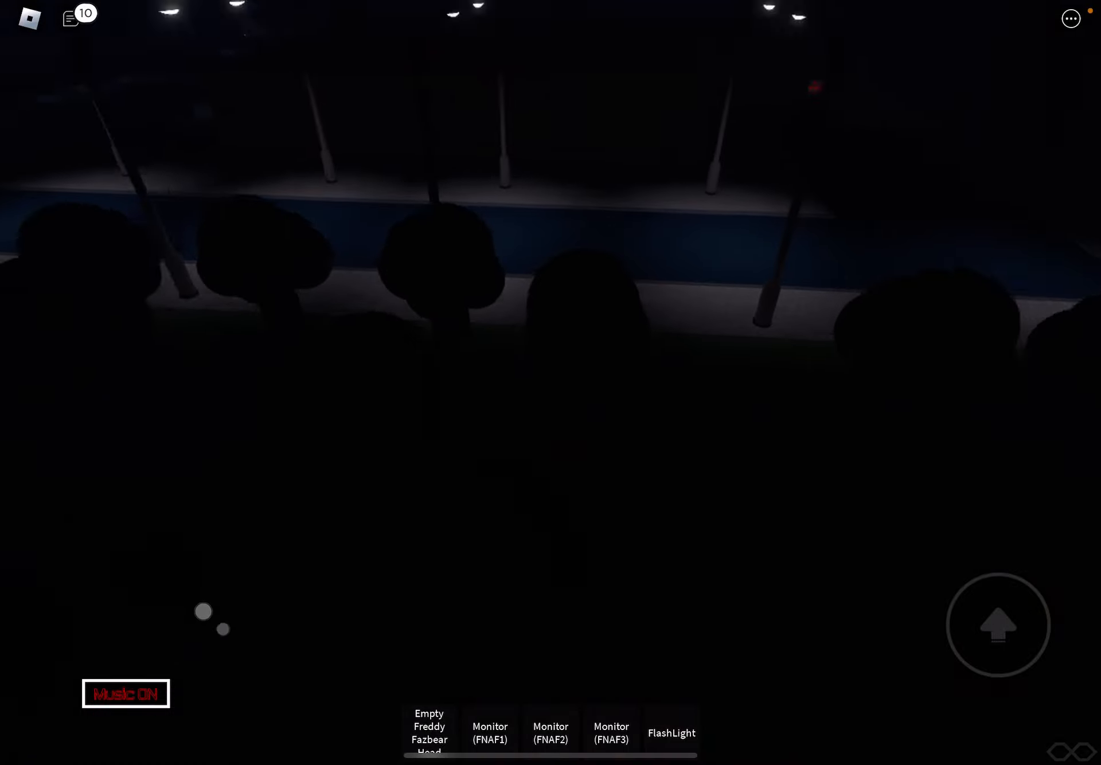
pyautogui.moveTo(204, 611); pyautogui.dragTo(295, 583)
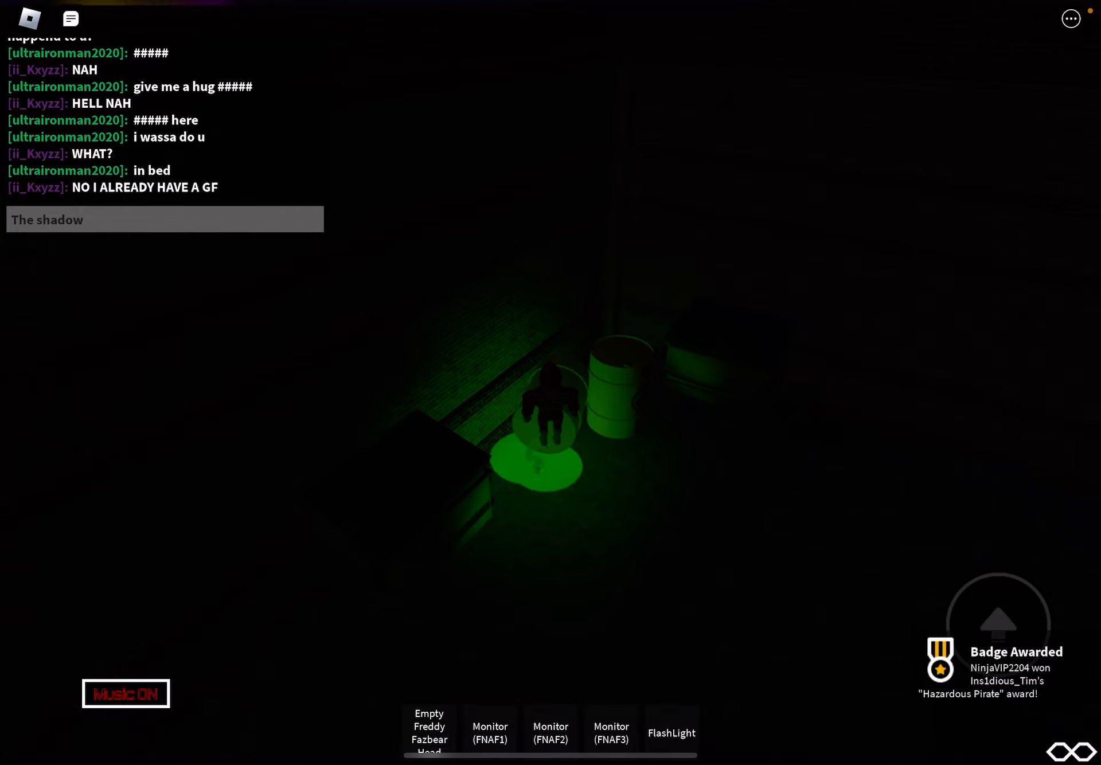
# Draft a chat message about the shadow bear and hazardous pirate
pyautogui.click(164, 218)
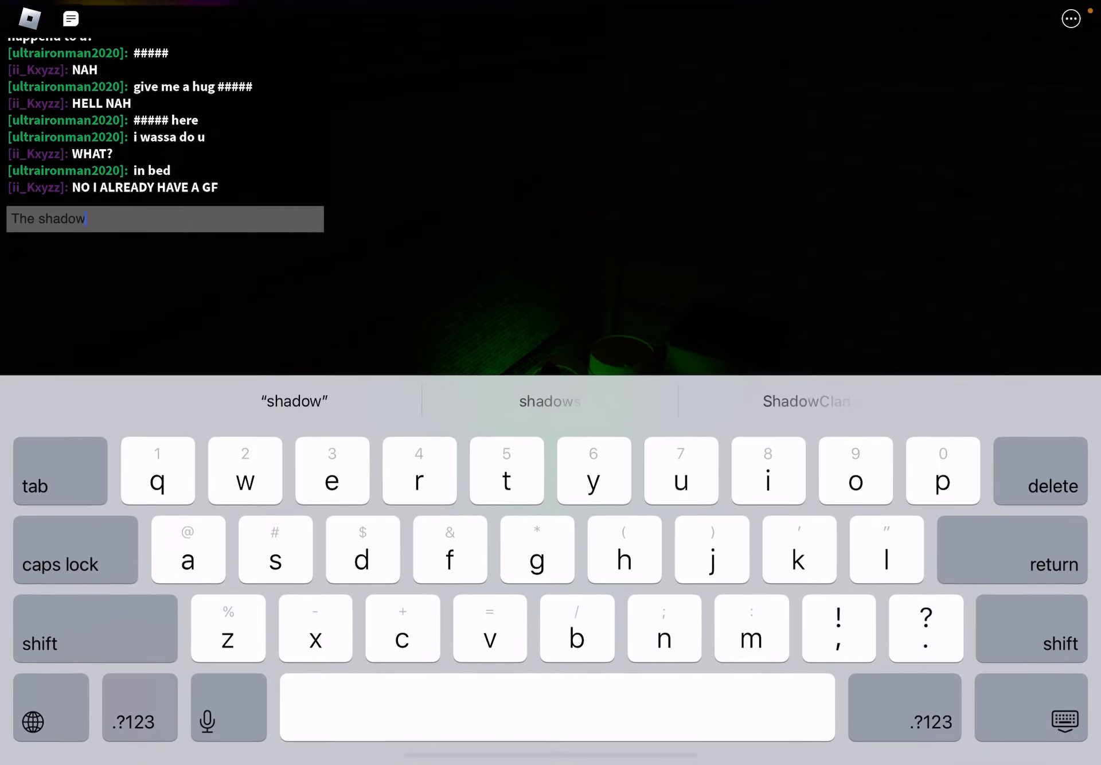
pyautogui.write('bear')
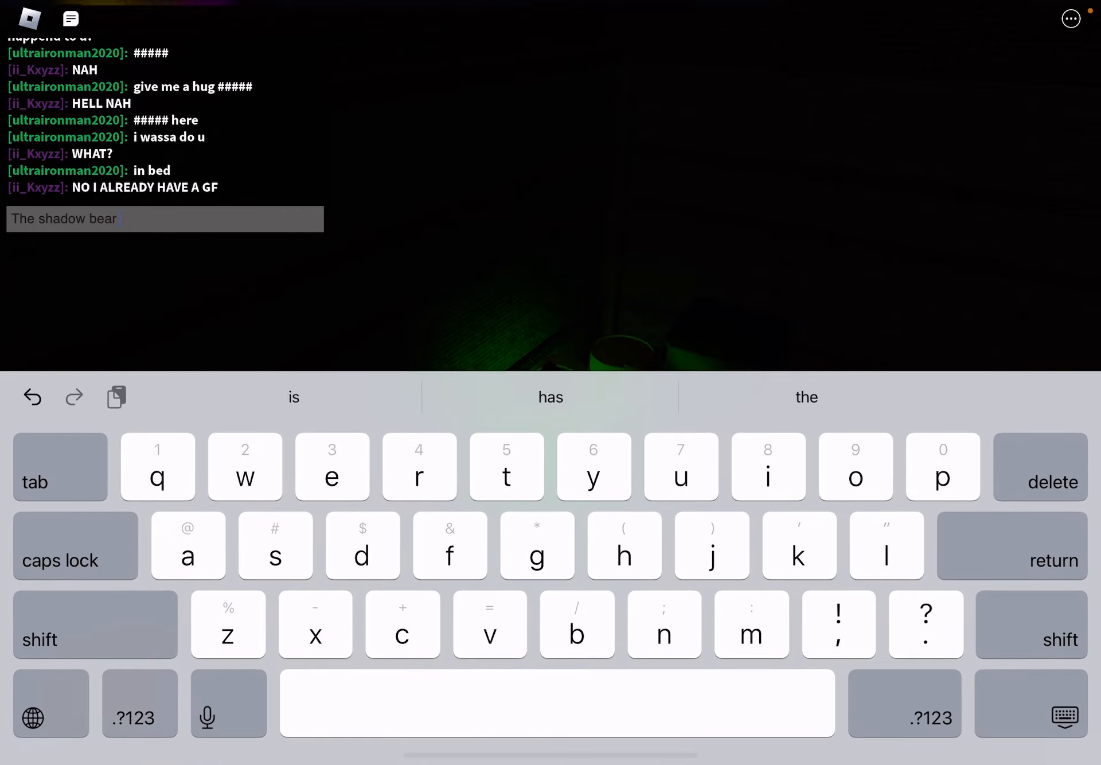
pyautogui.write('ha')
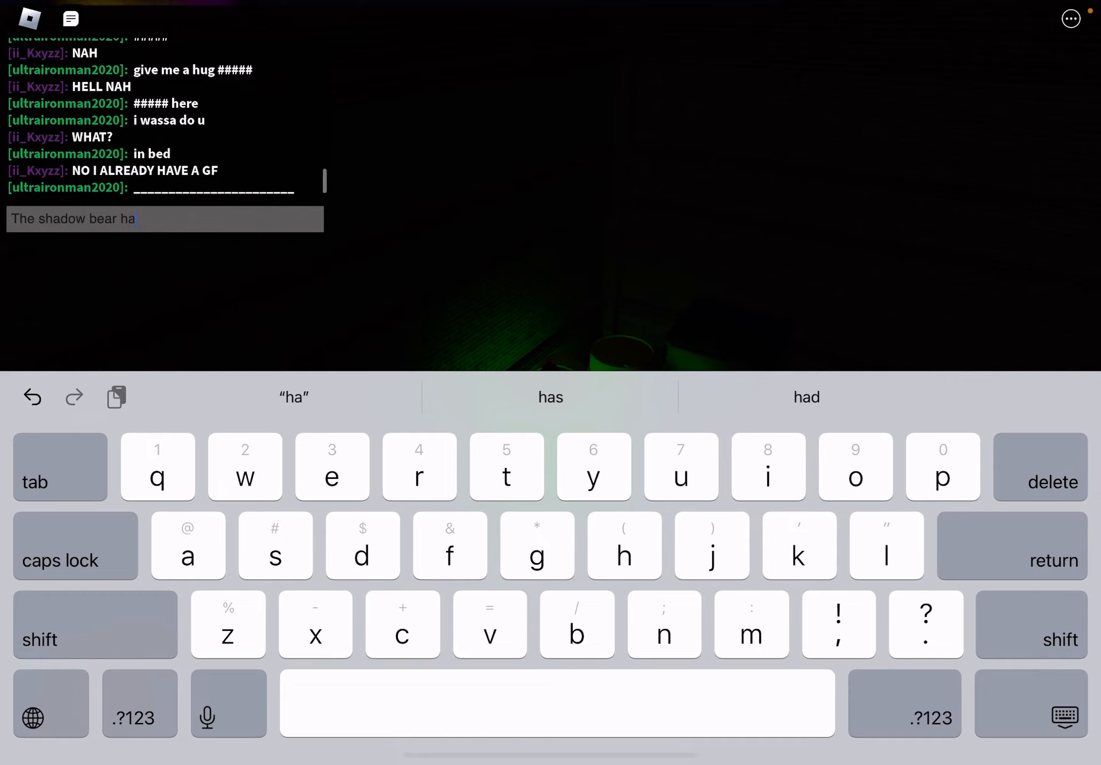
pyautogui.write('zer')
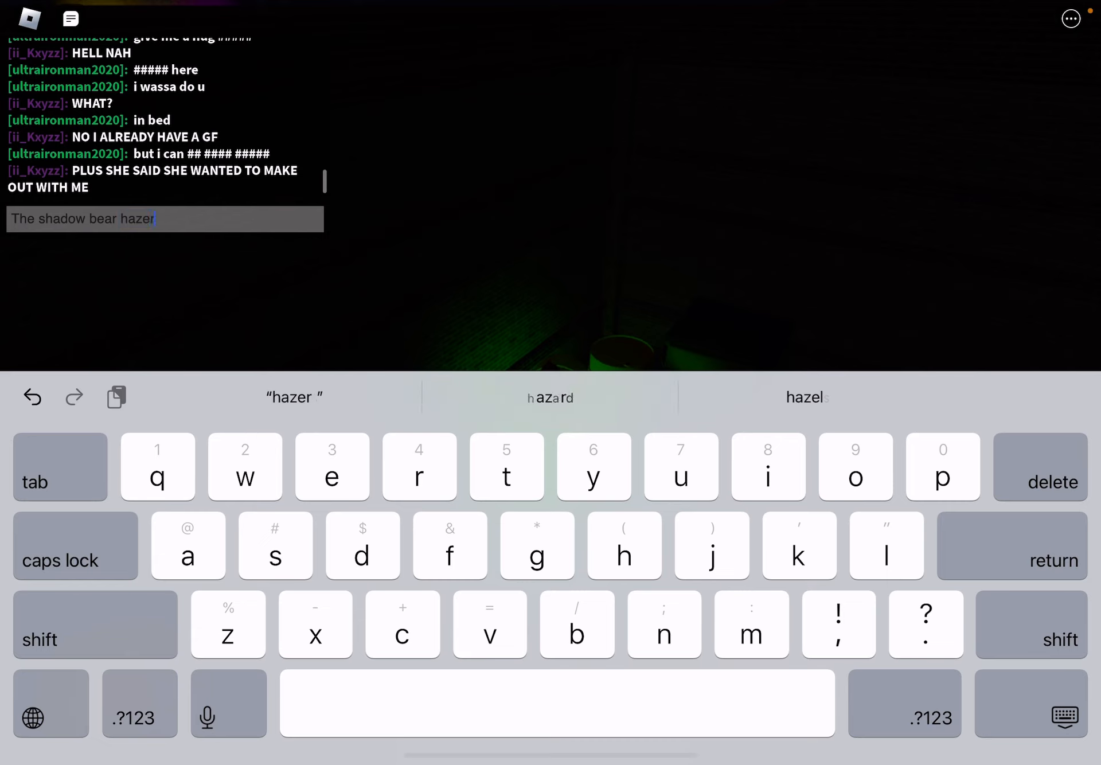
pyautogui.write('dous')
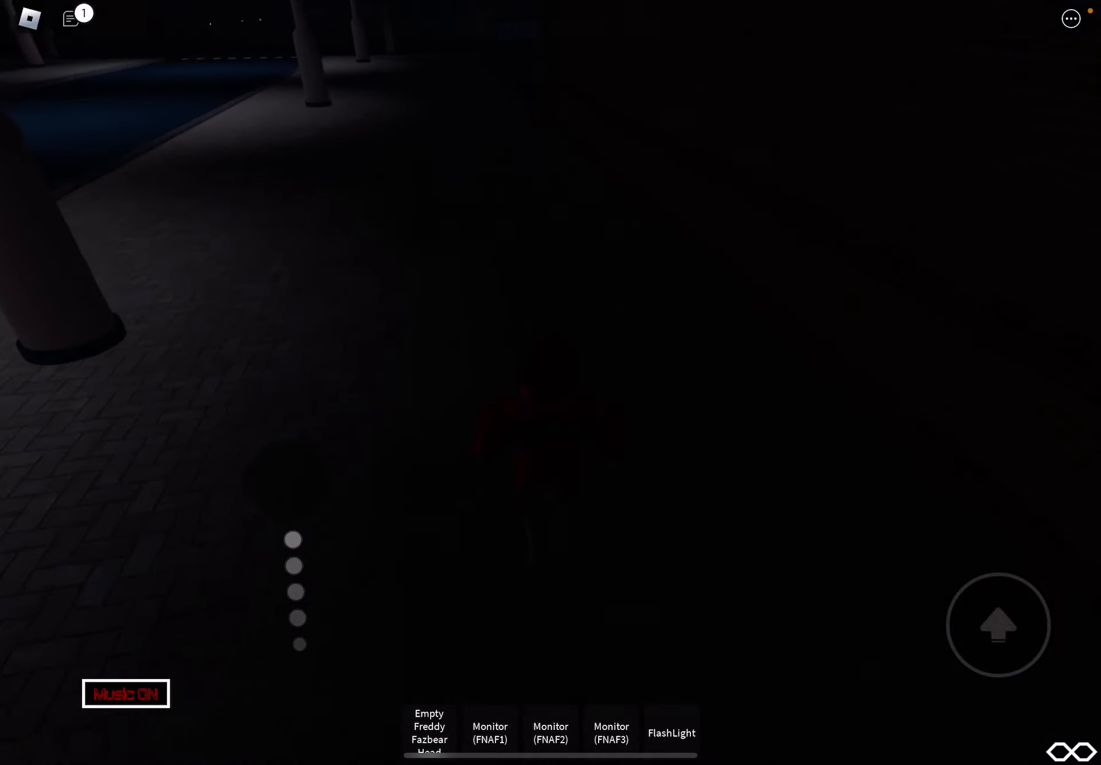
# Resume the unsent chat draft reading "The shadow bear hazerd pirate the c"
pyautogui.click(671, 731)
pyautogui.write('The shadow bear hazerd pirate the c')
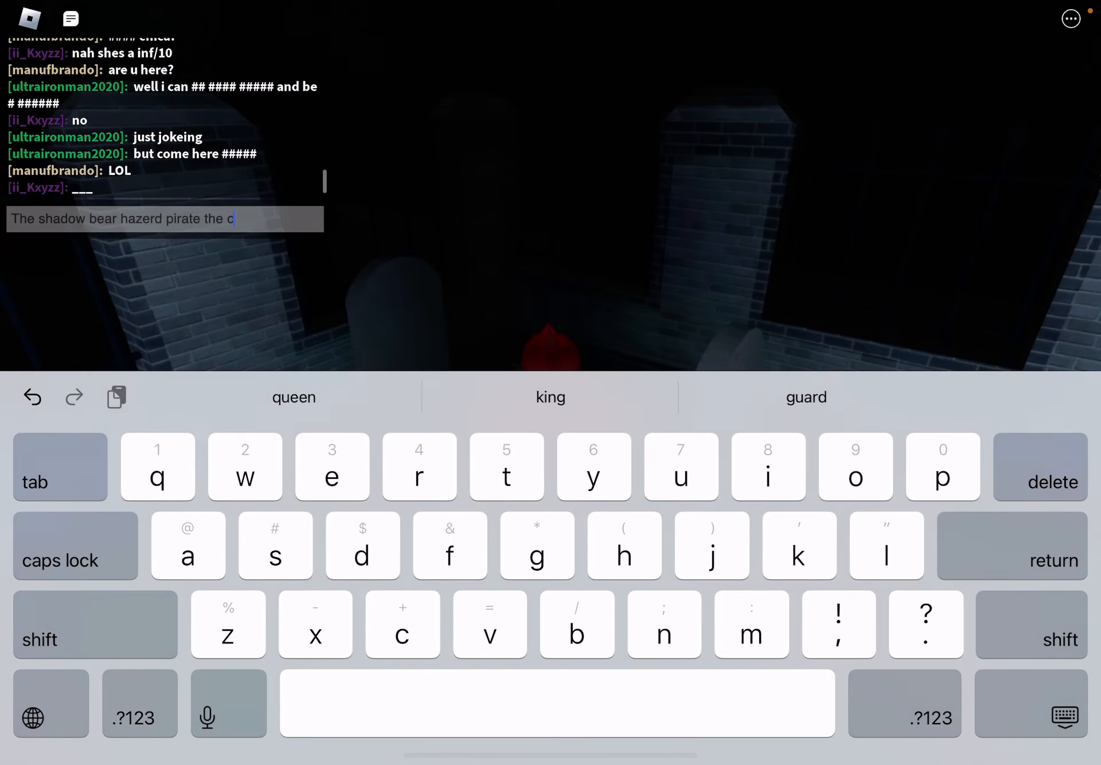
# Leave the chat draft unsent and return to the game view
pyautogui.press('return')
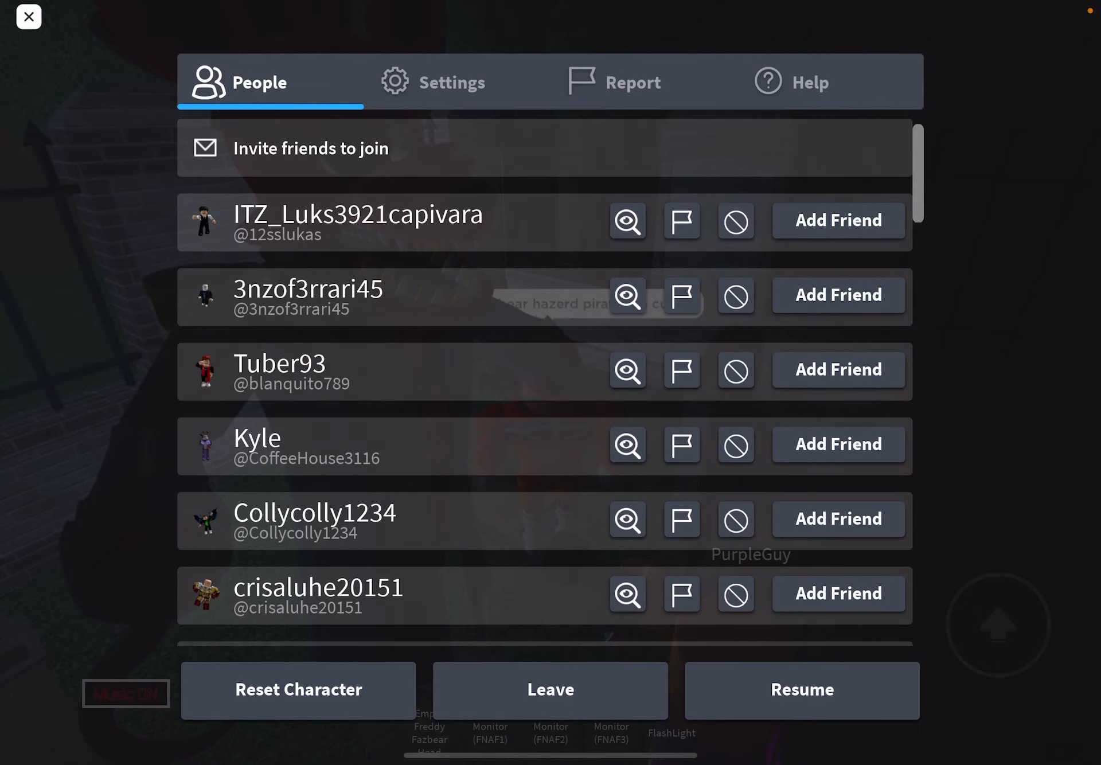
# Look through the full People list of players in this server
pyautogui.click(27, 17)
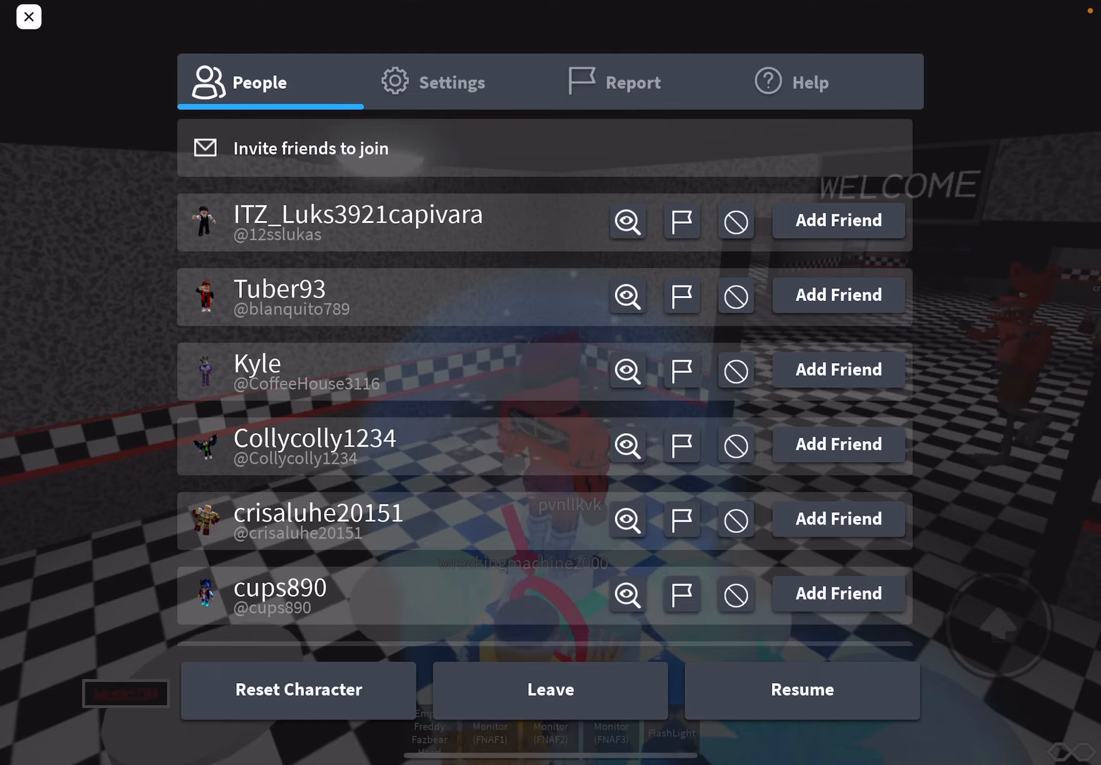
pyautogui.scroll(-3)
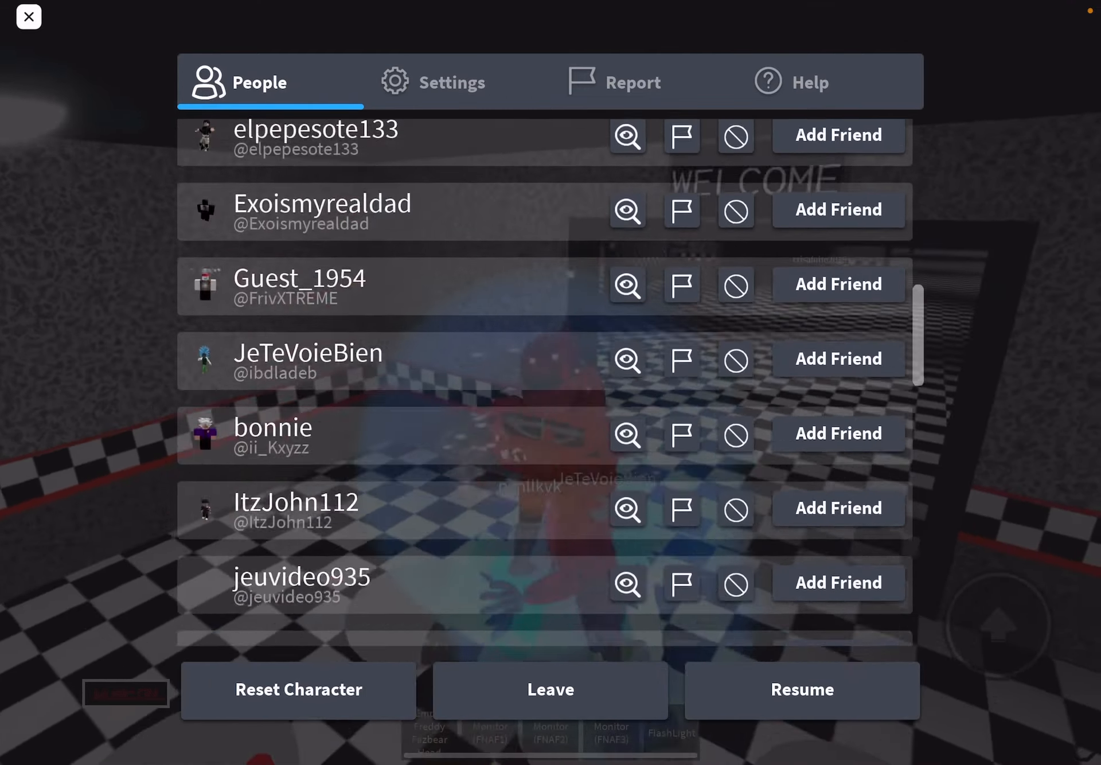
pyautogui.scroll(-3)
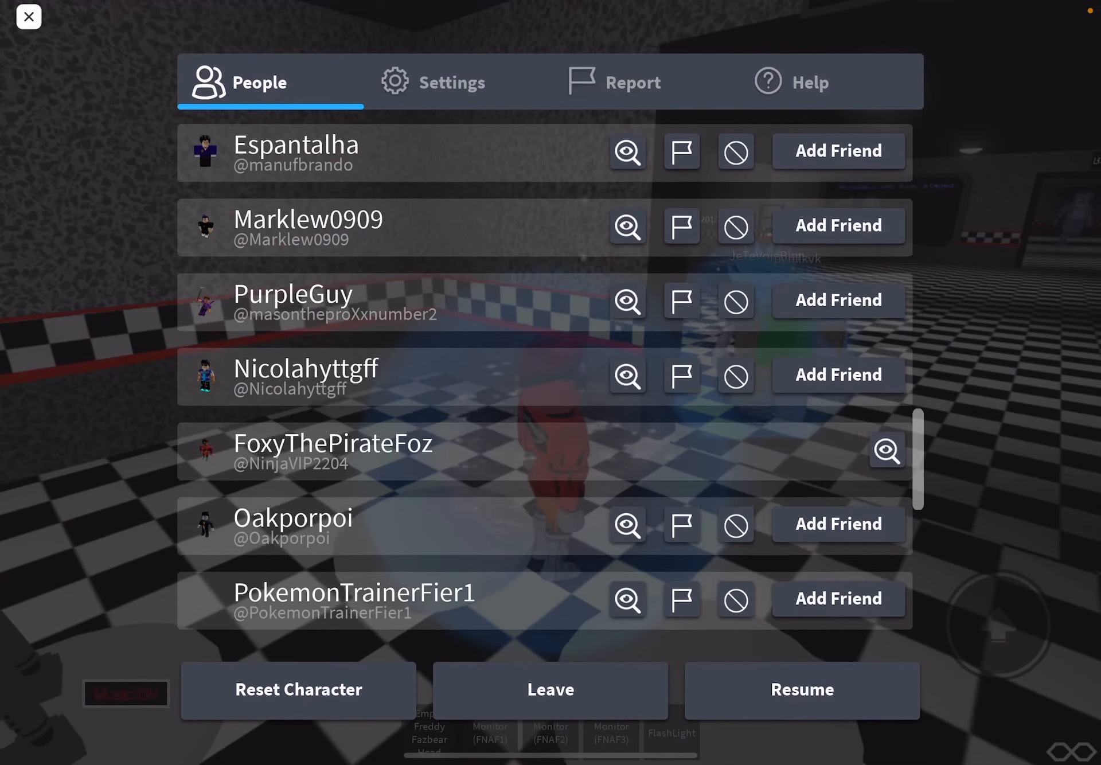
pyautogui.scroll(-3)
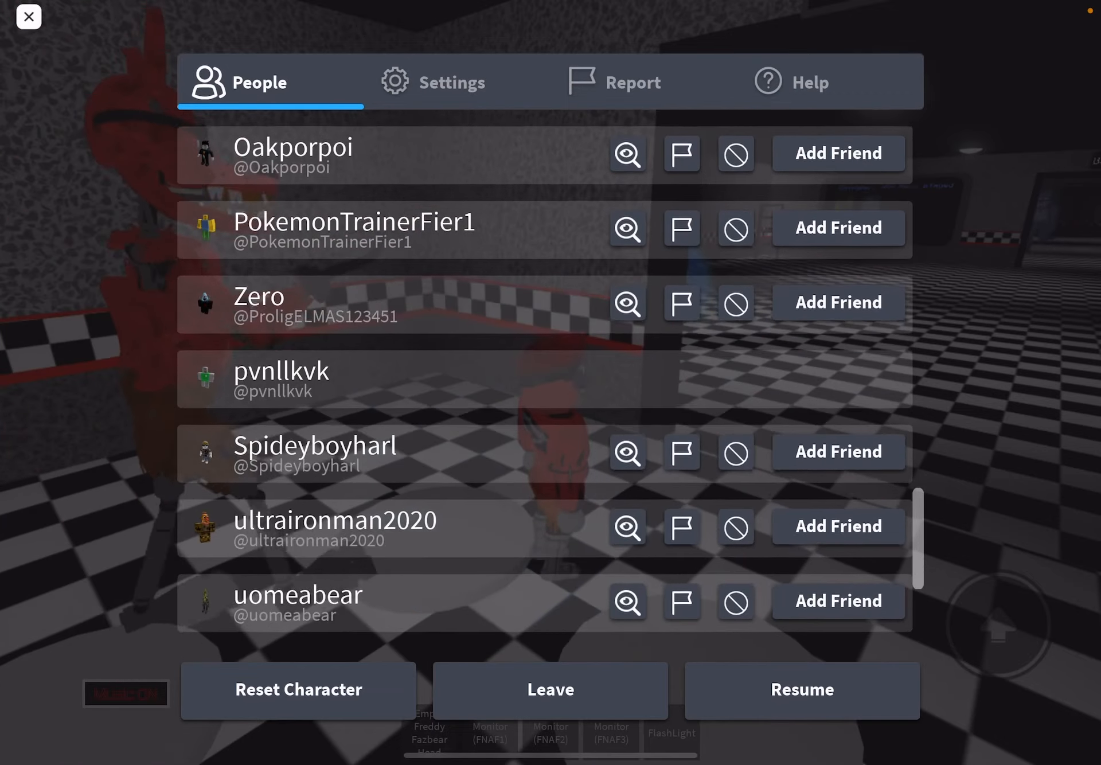
pyautogui.scroll(-3)
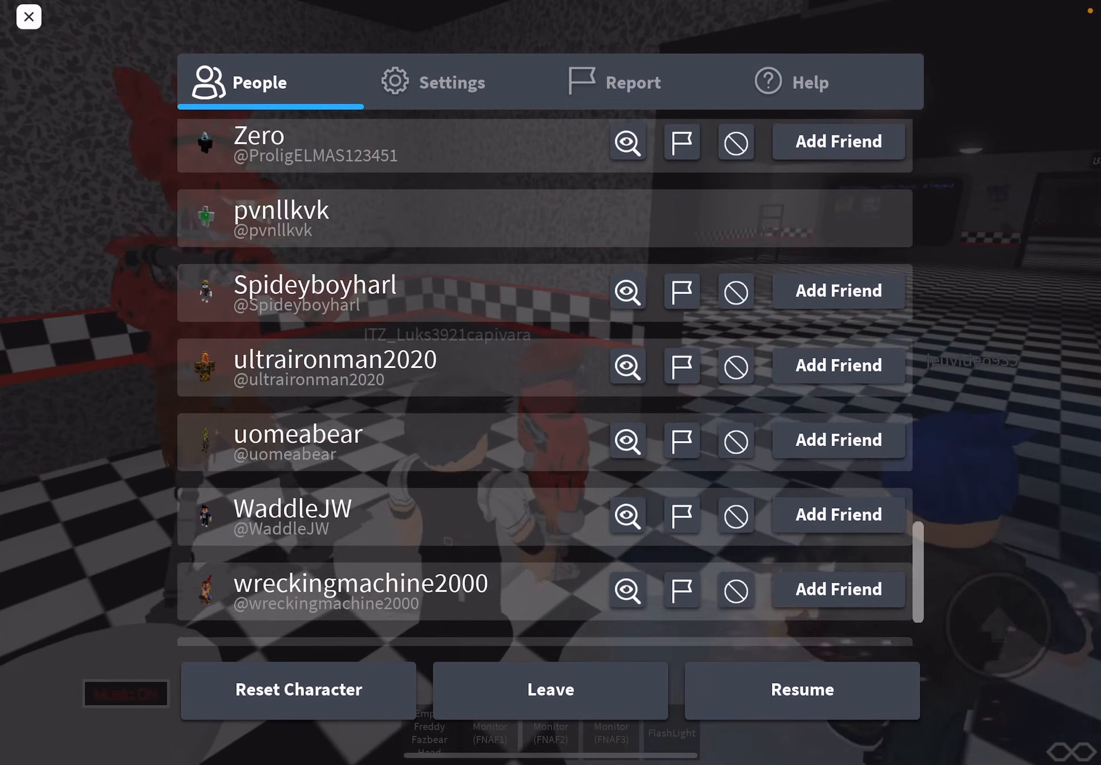
pyautogui.scroll(-3)
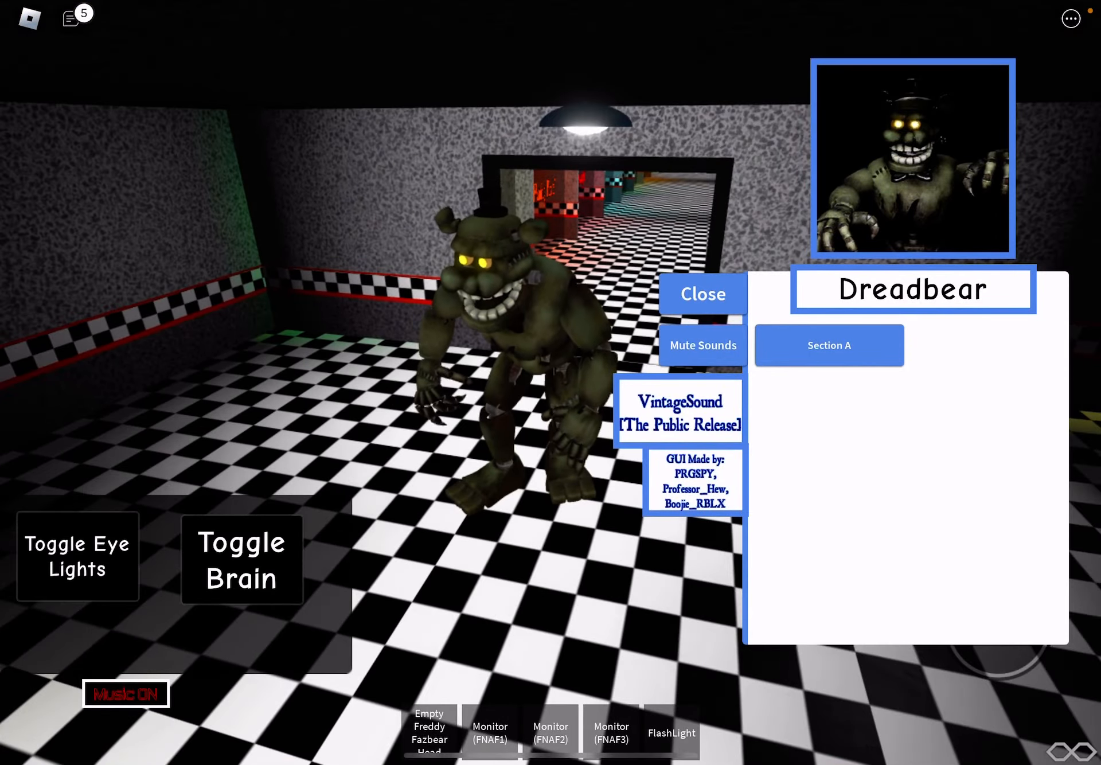
# Try Dreadbear's Sitting, StopSitting and laugh animations from Section A
pyautogui.click(828, 345)
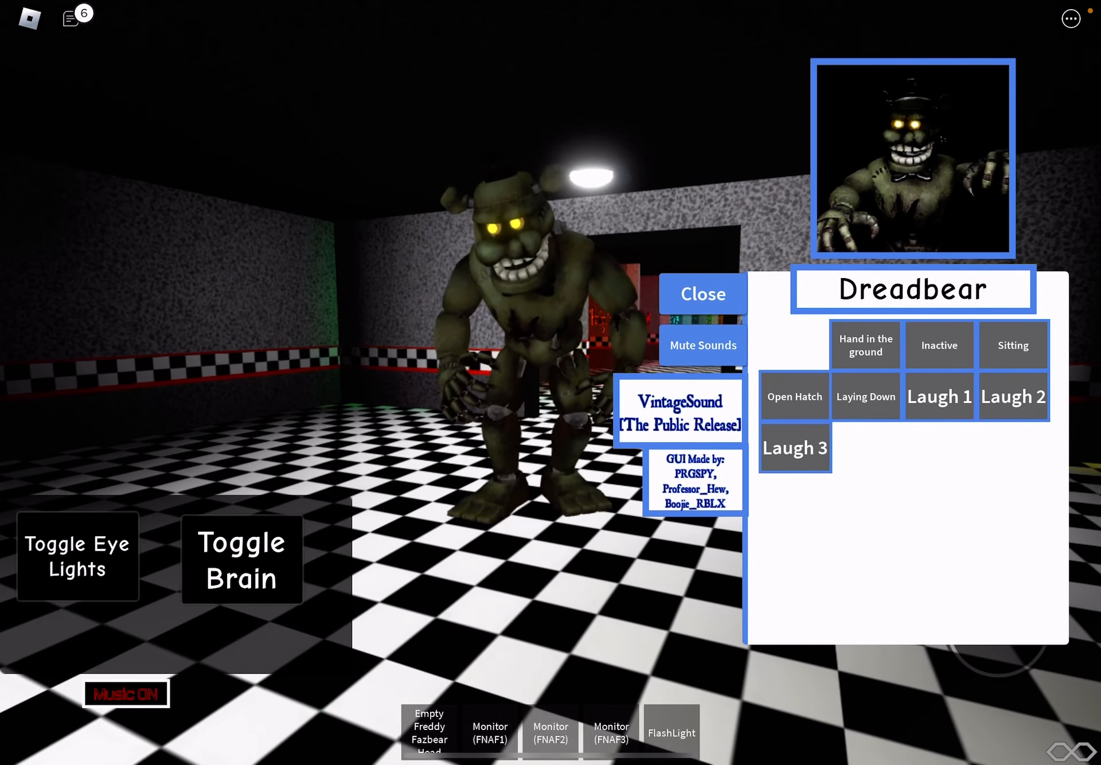
pyautogui.click(939, 344)
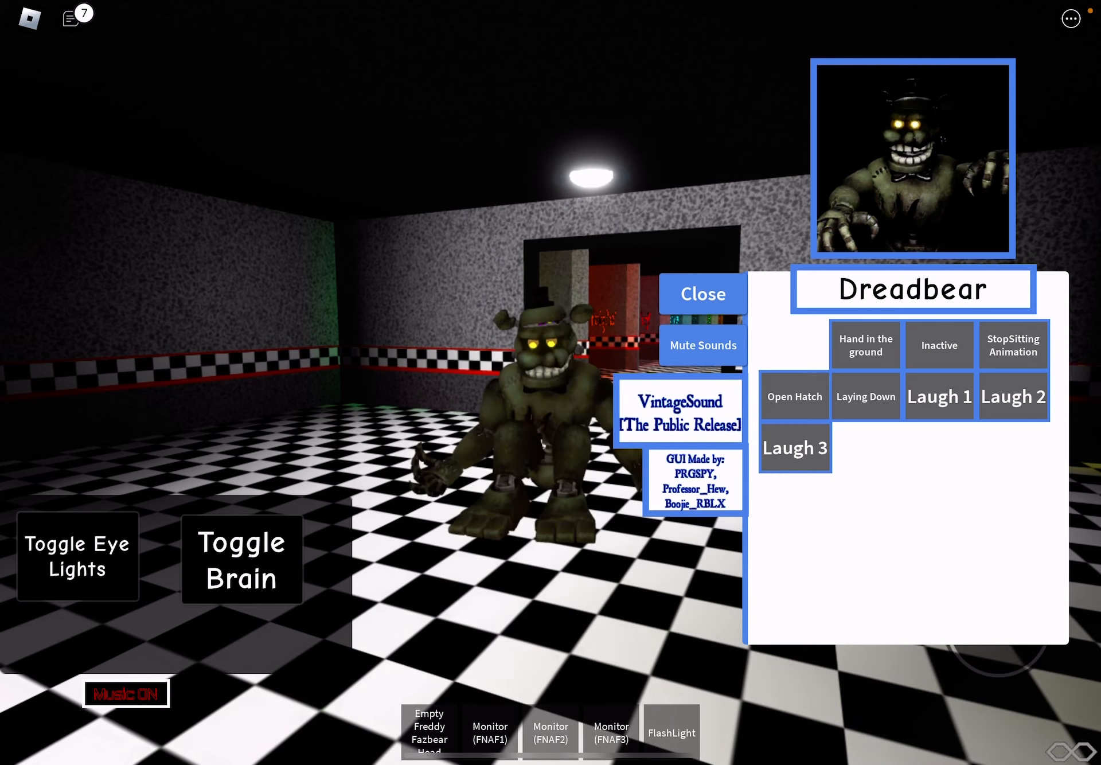
pyautogui.click(1013, 345)
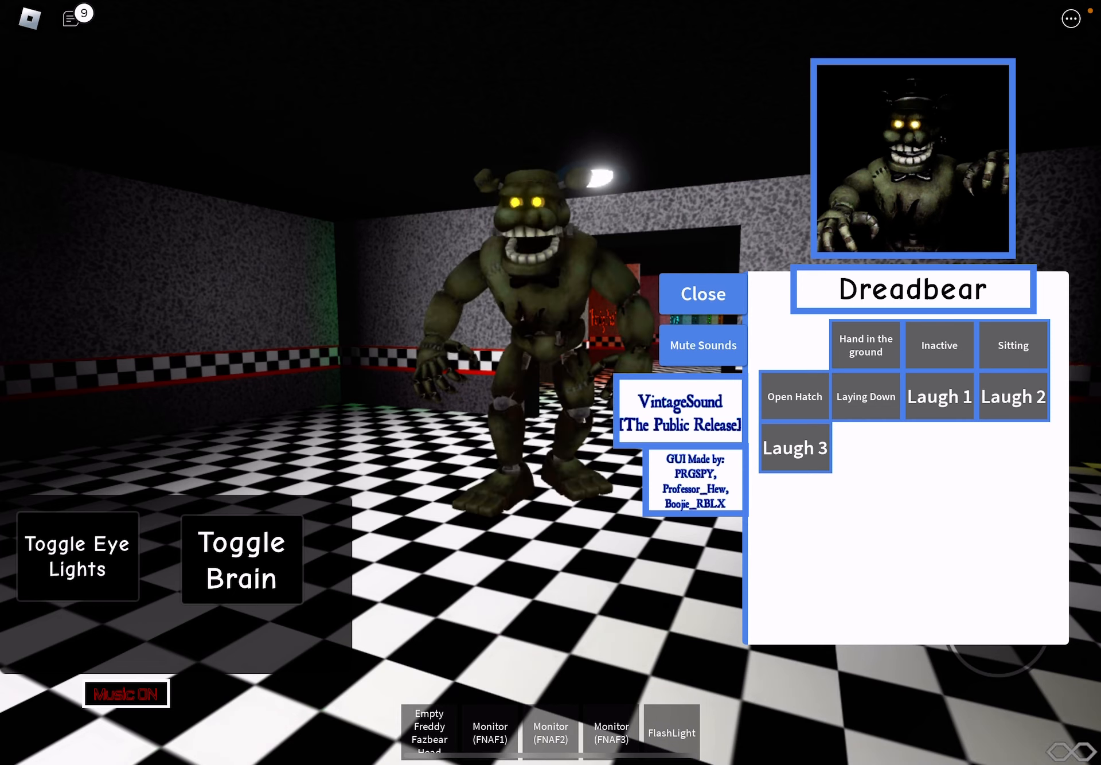
pyautogui.click(939, 396)
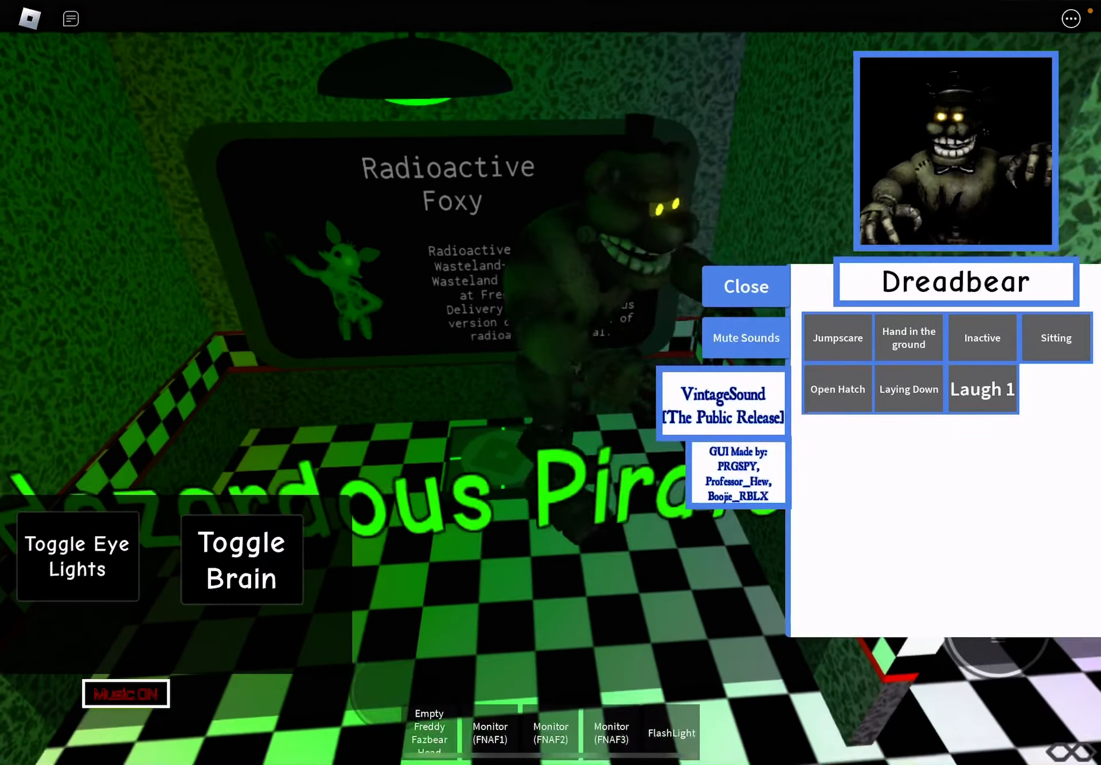
# Pose Dreadbear facing the Hazardous Pirate sign in the Radioactive Foxy room
pyautogui.click(982, 389)
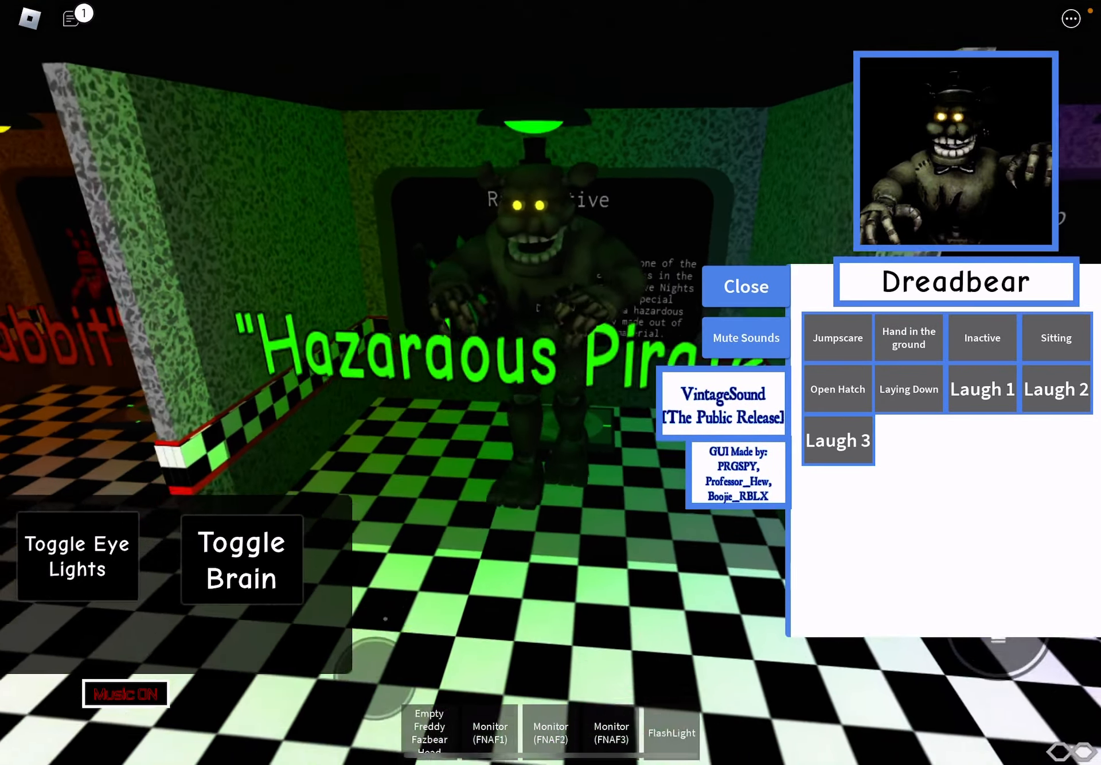